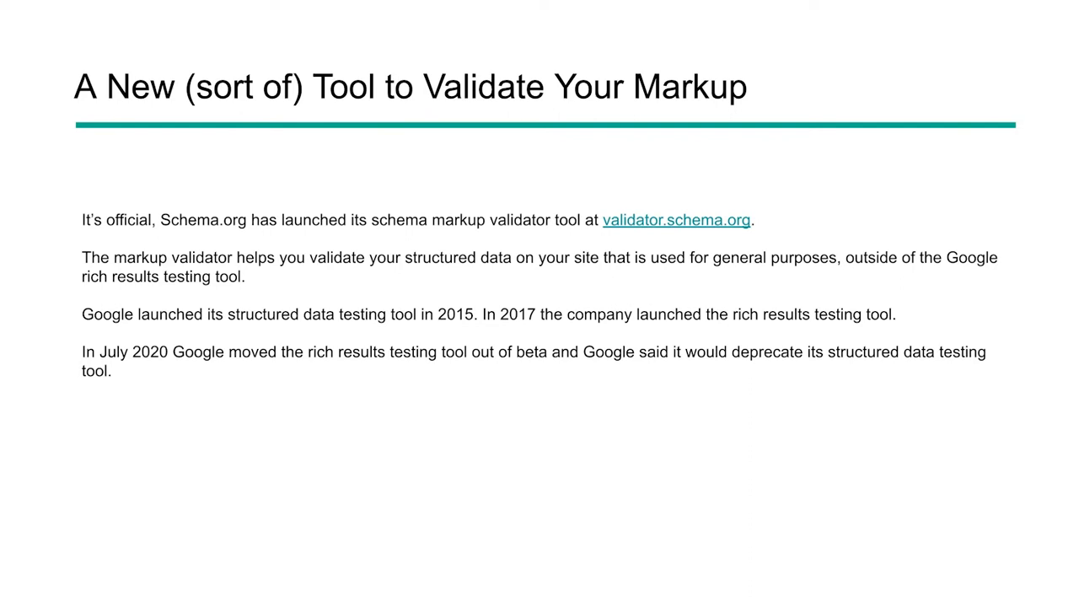
left_click(675, 219)
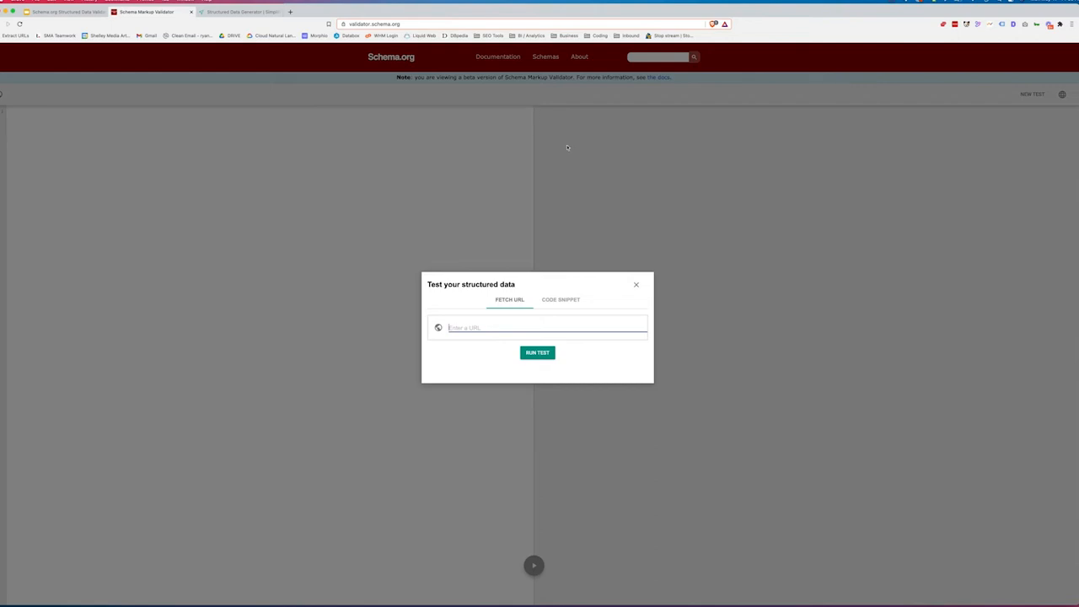
mouse_move(424, 235)
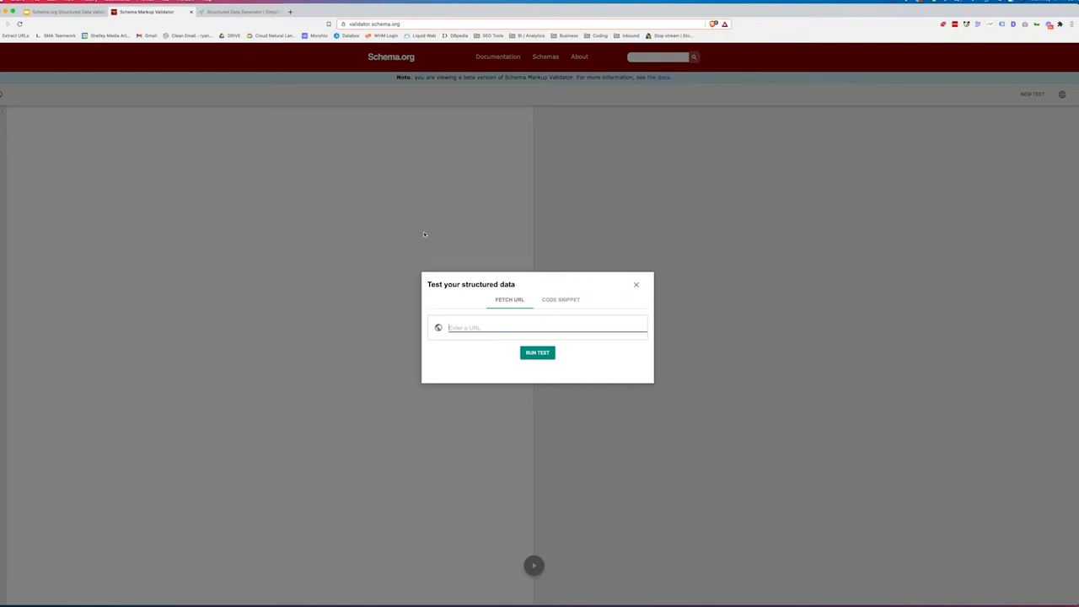
type("https://www.")
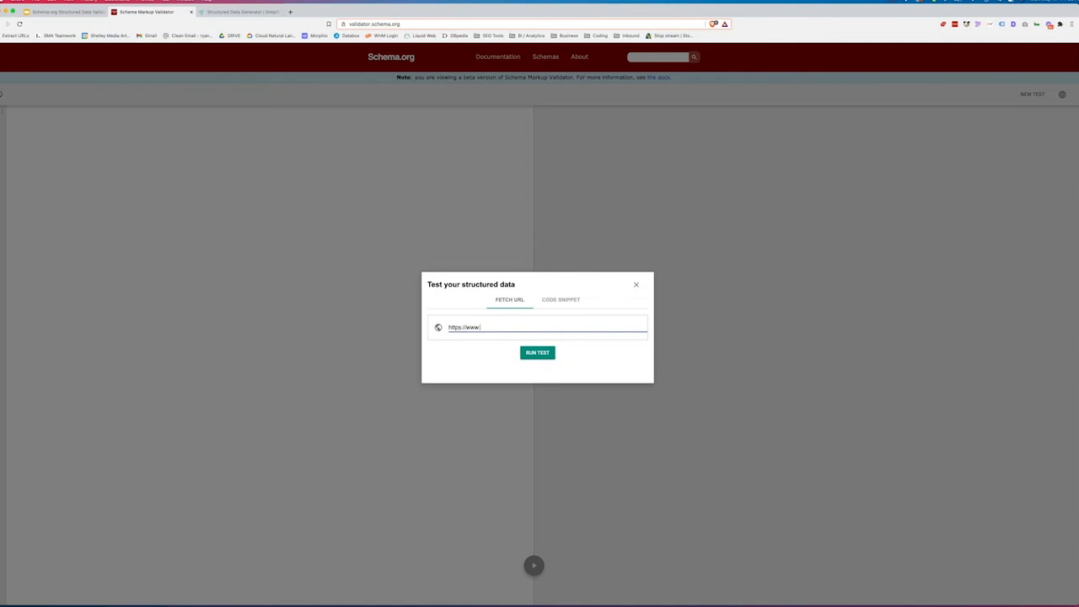
type("smamarketing.")
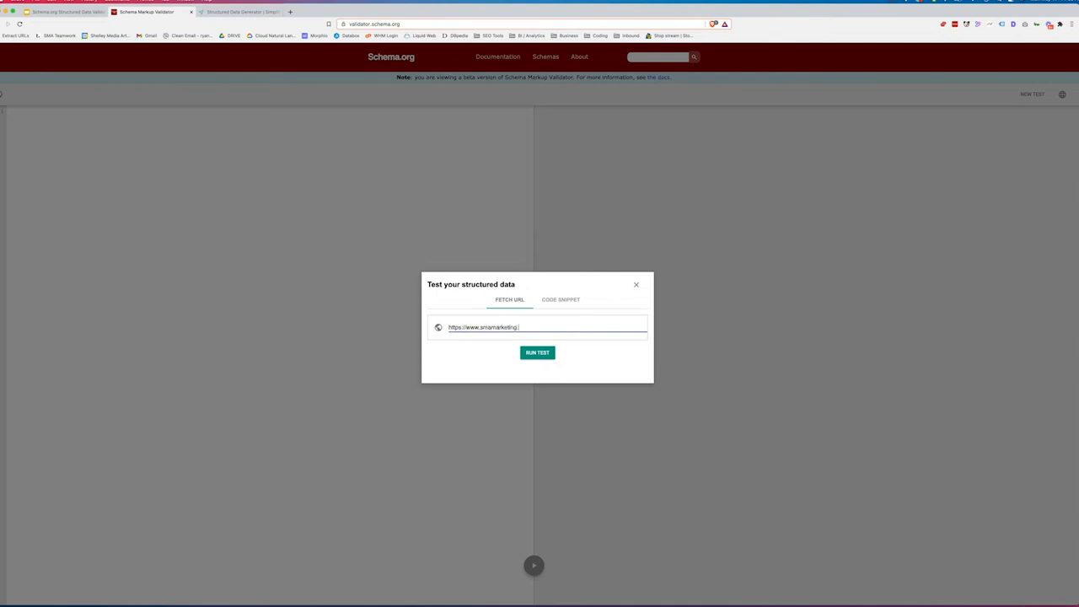
left_click(536, 353)
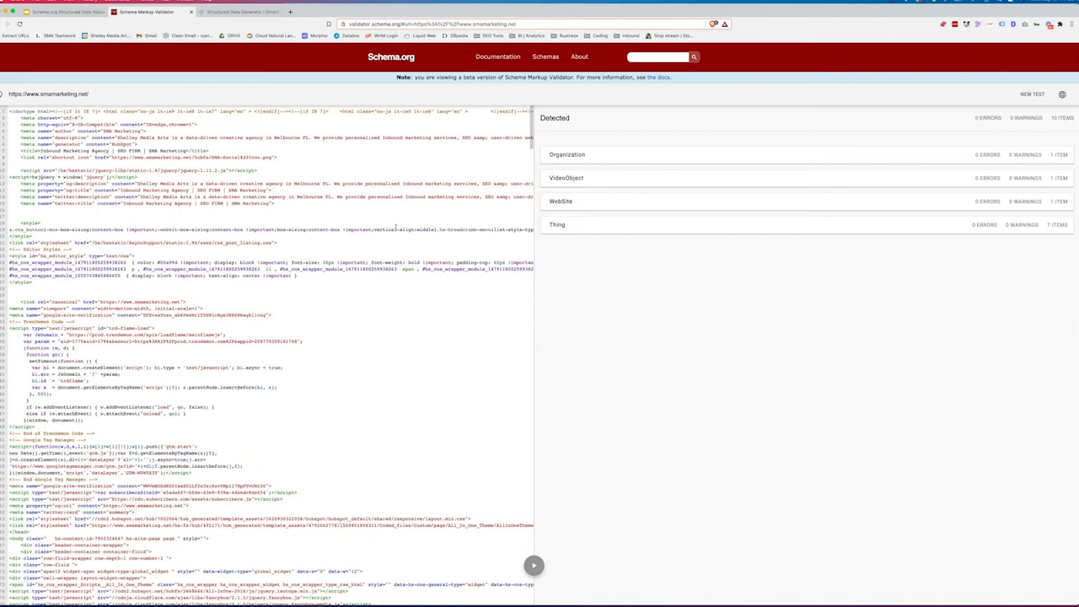
mouse_move(620, 165)
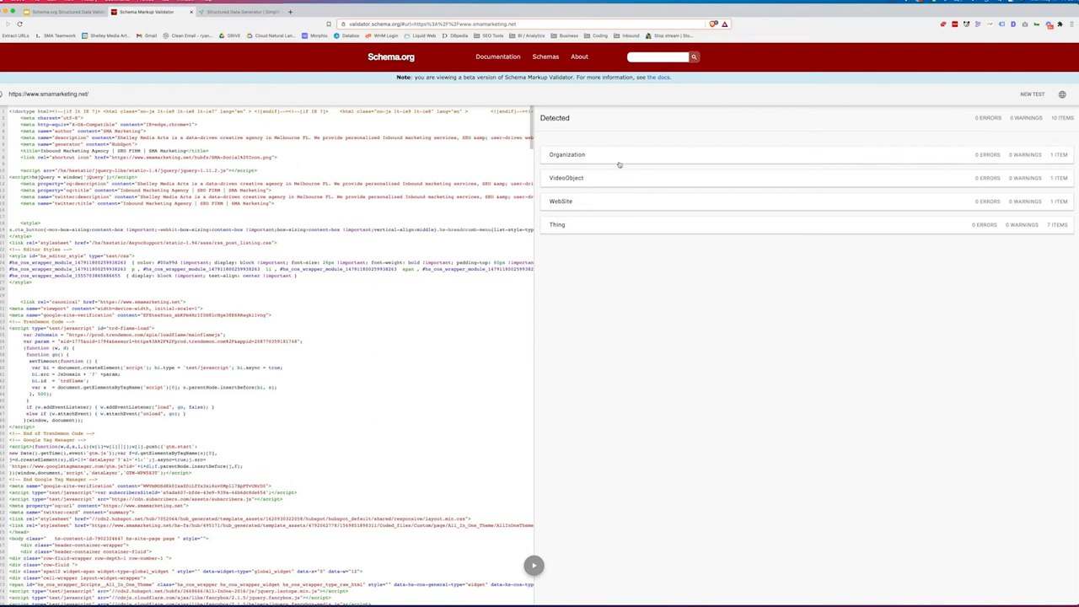
Expand the WebSite entry in the Detected panel to reveal its name, url and search action
left_click(566, 155)
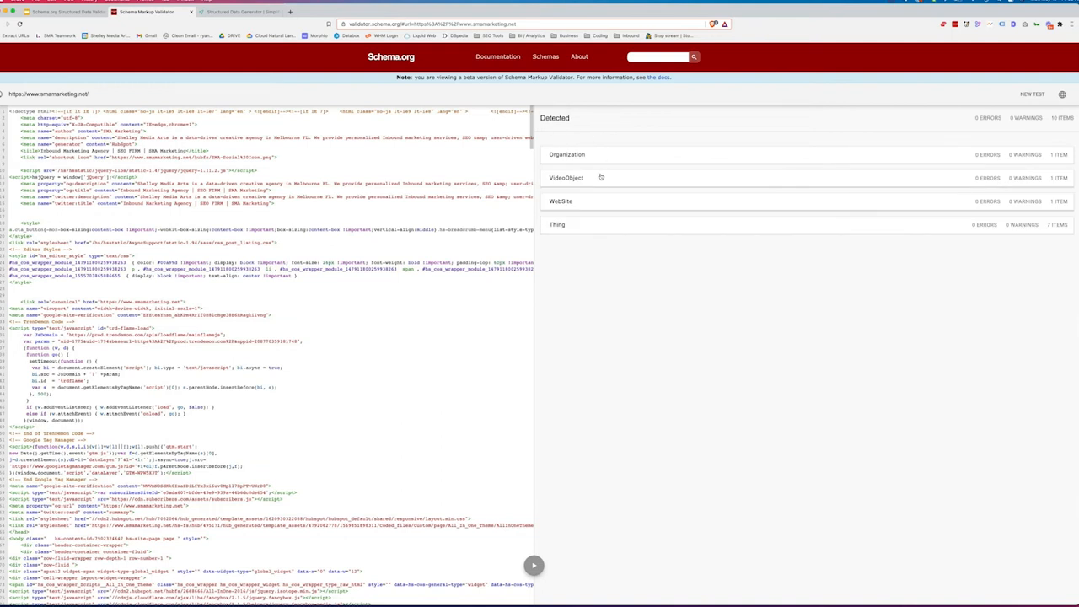
left_click(567, 177)
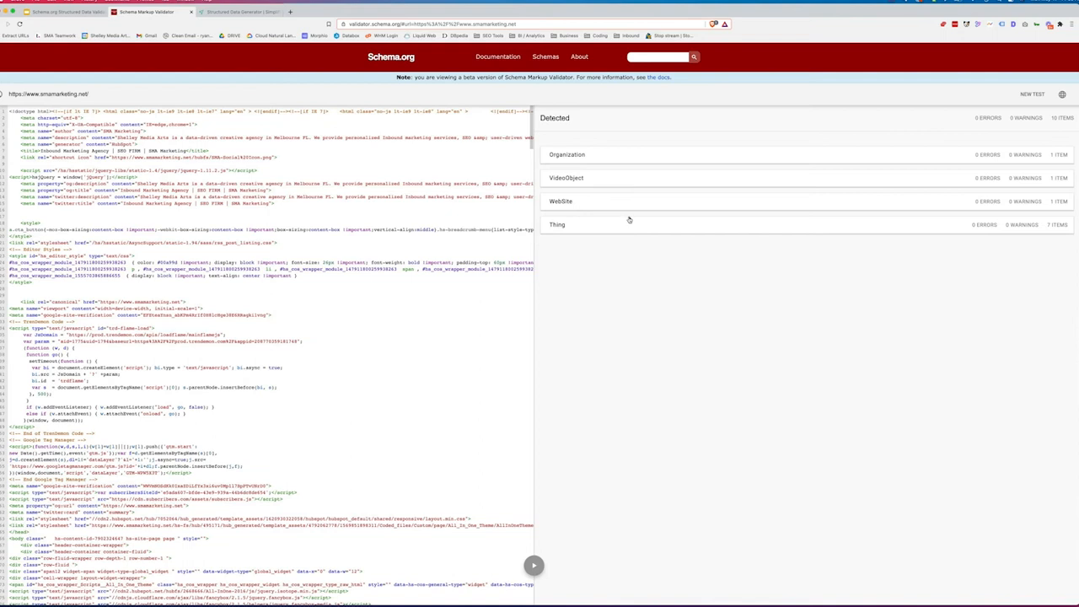
mouse_move(728, 317)
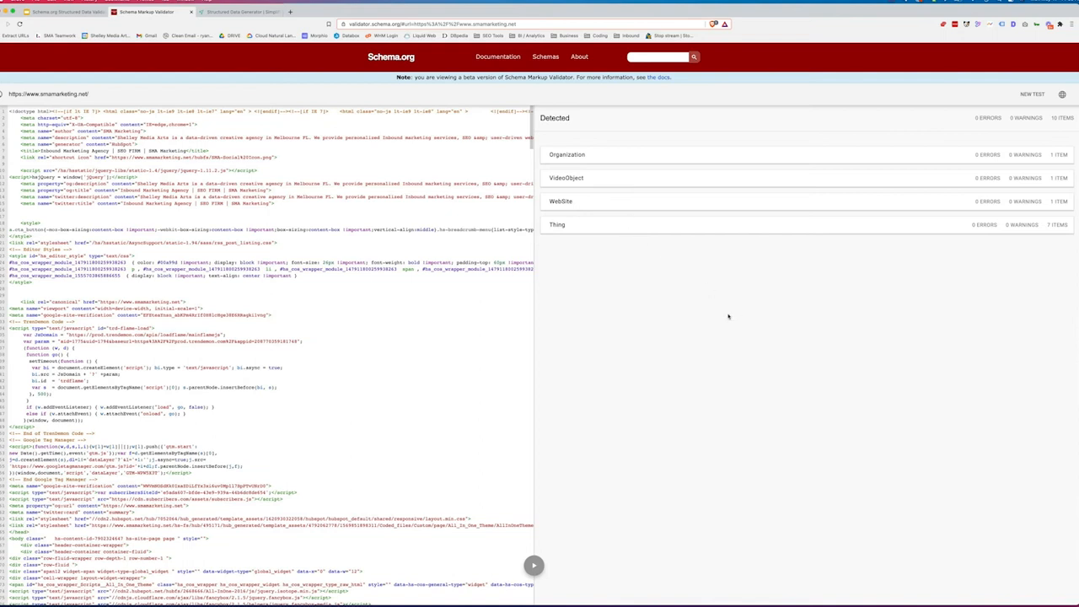
mouse_move(681, 203)
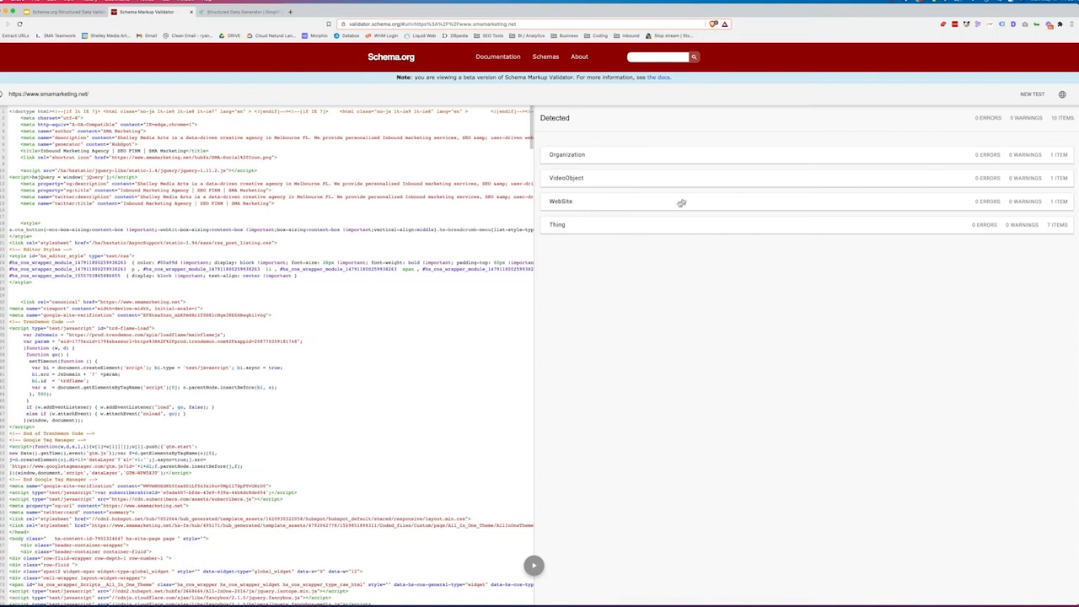
scroll("down", 3)
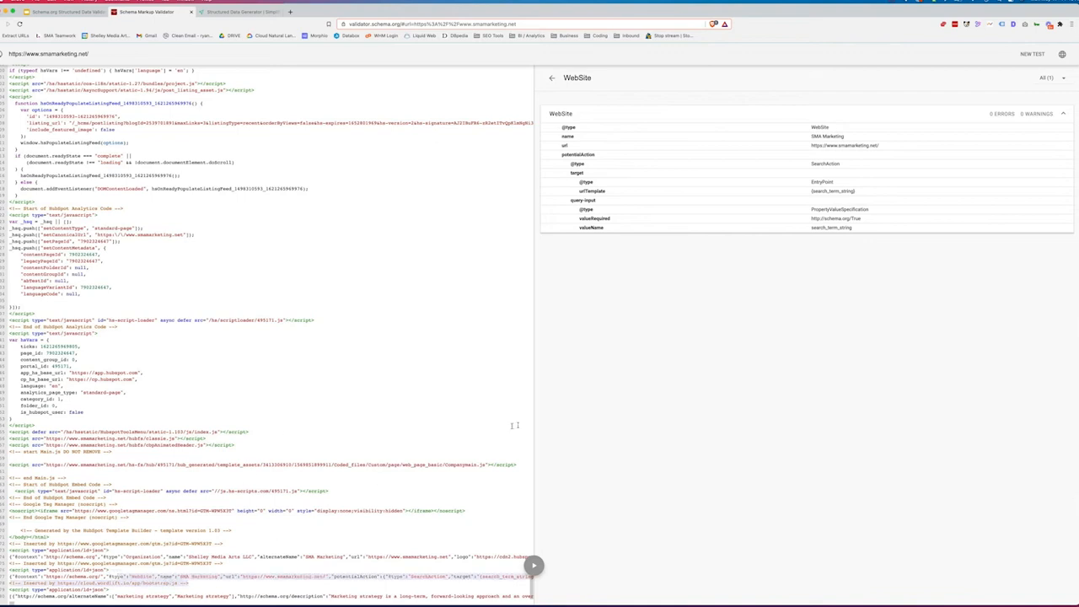
mouse_move(600, 336)
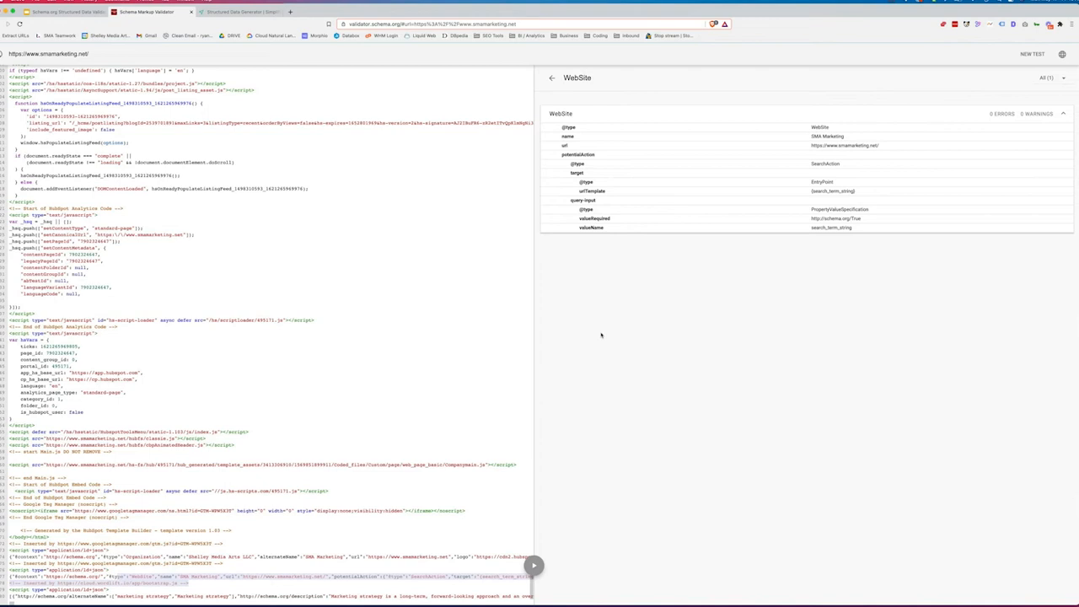
mouse_move(647, 256)
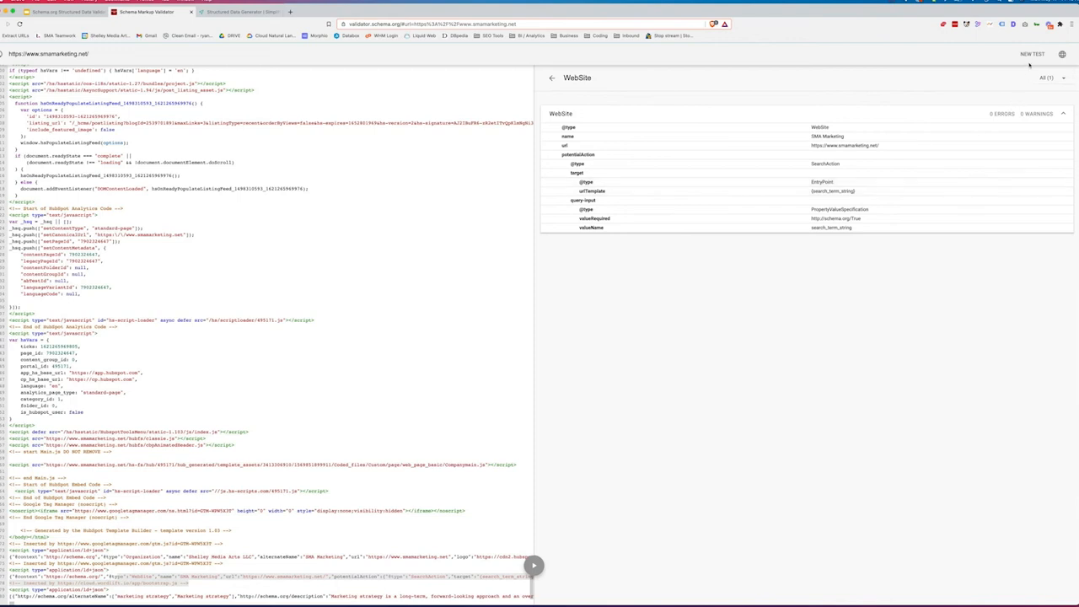
Start a new test, paste the JSON-LD Article snippet as code and run the validation
left_click(1032, 54)
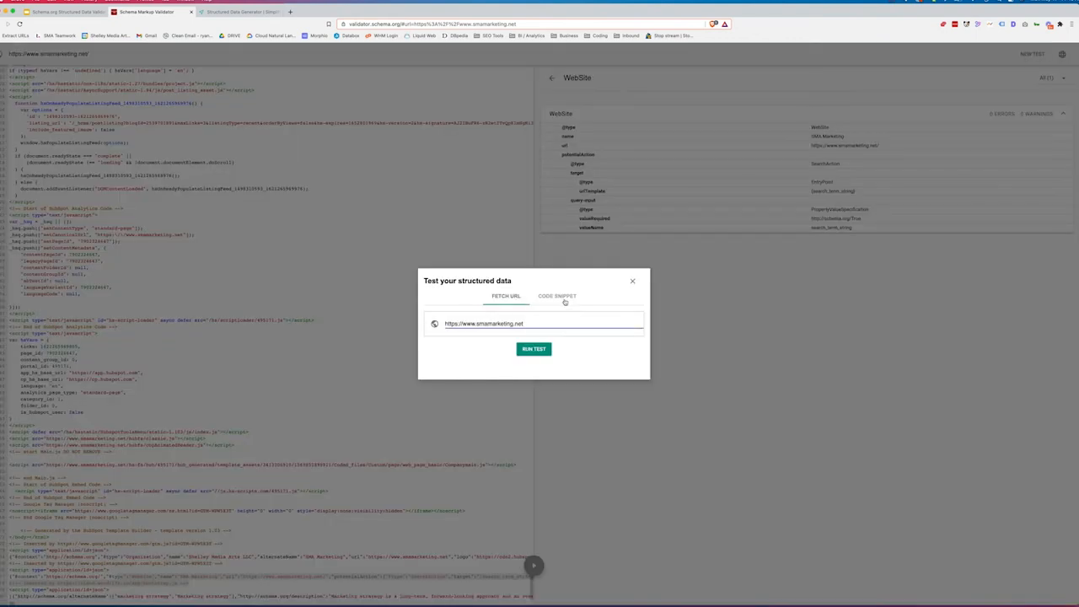
left_click(556, 296)
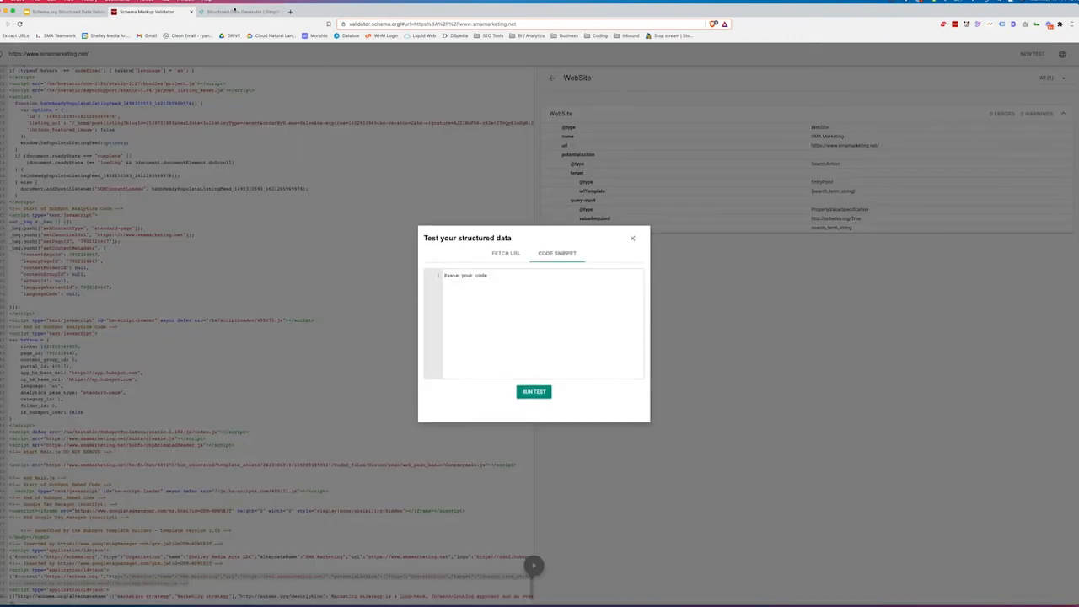
left_click(239, 12)
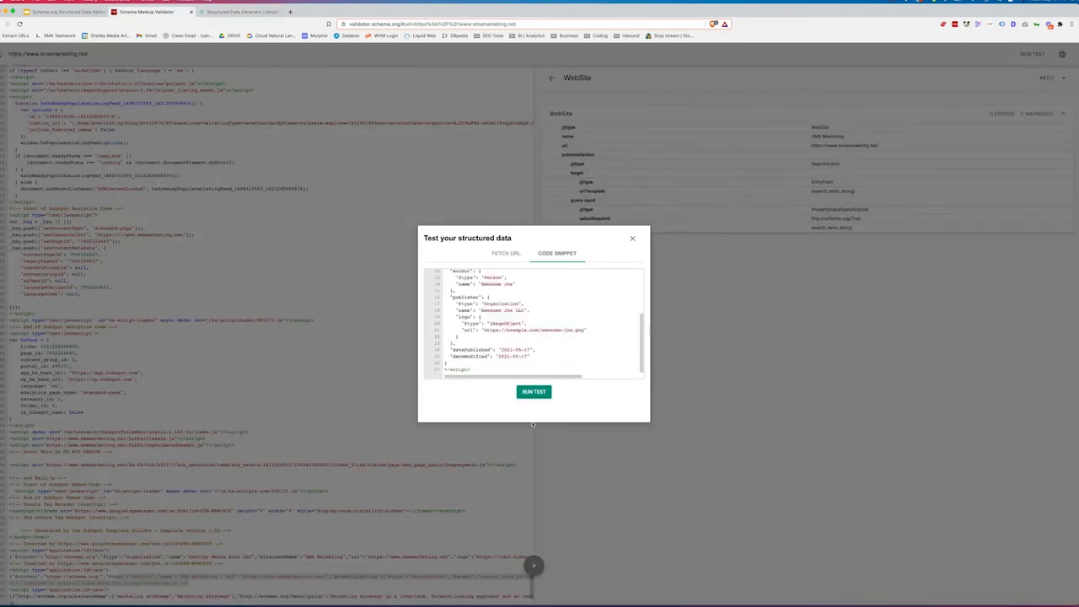
left_click(532, 391)
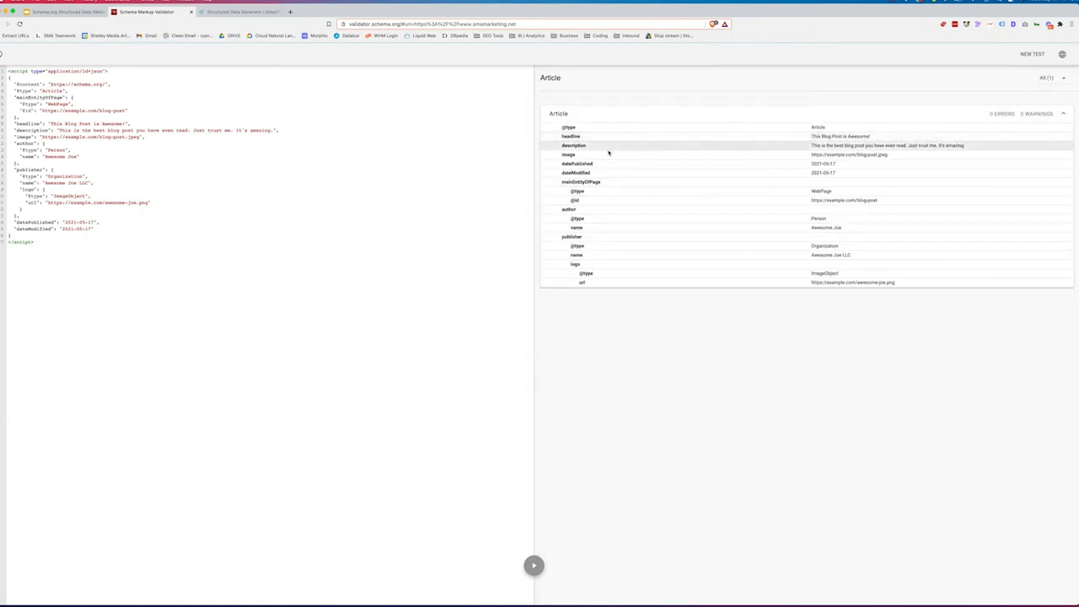
mouse_move(617, 182)
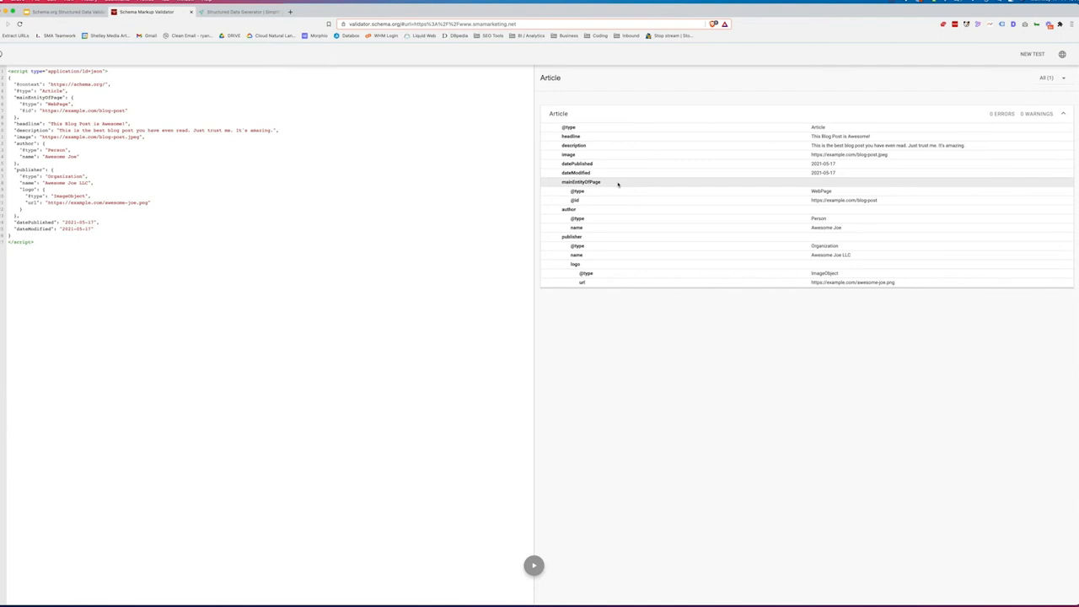